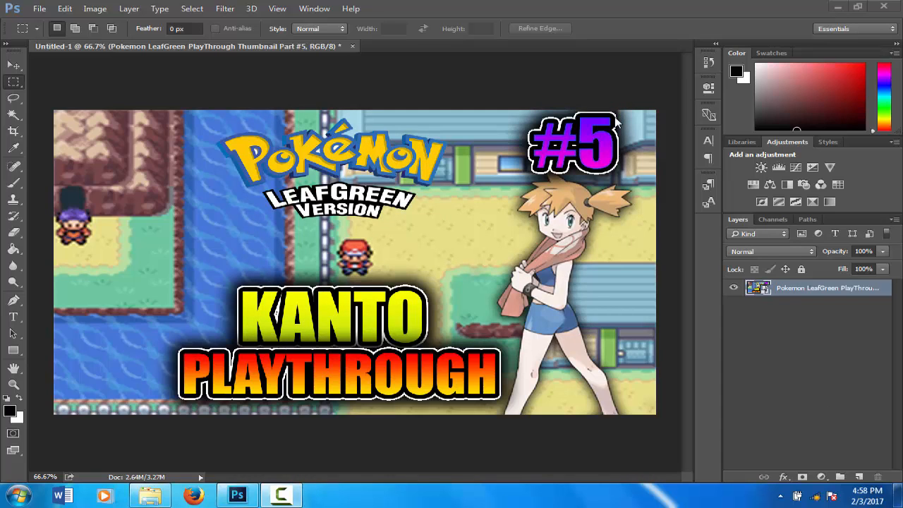
pyautogui.moveTo(713, 176)
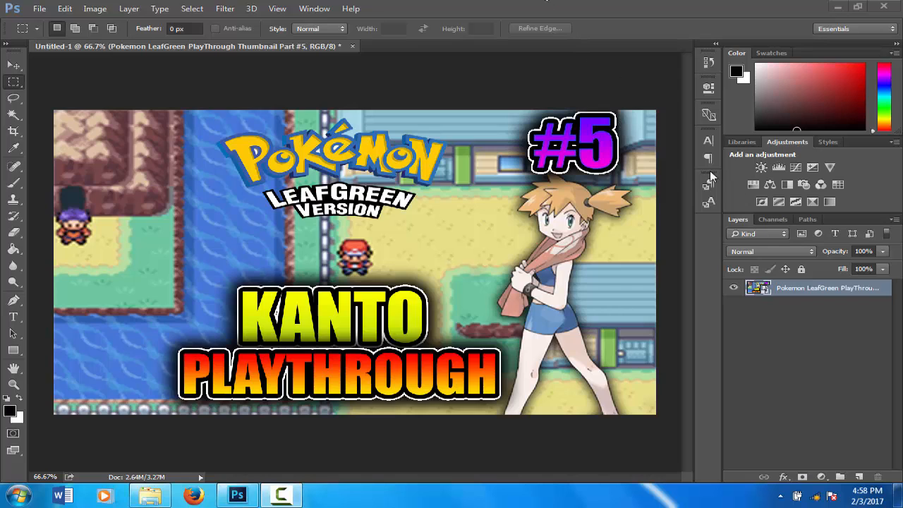
pyautogui.moveTo(693, 318)
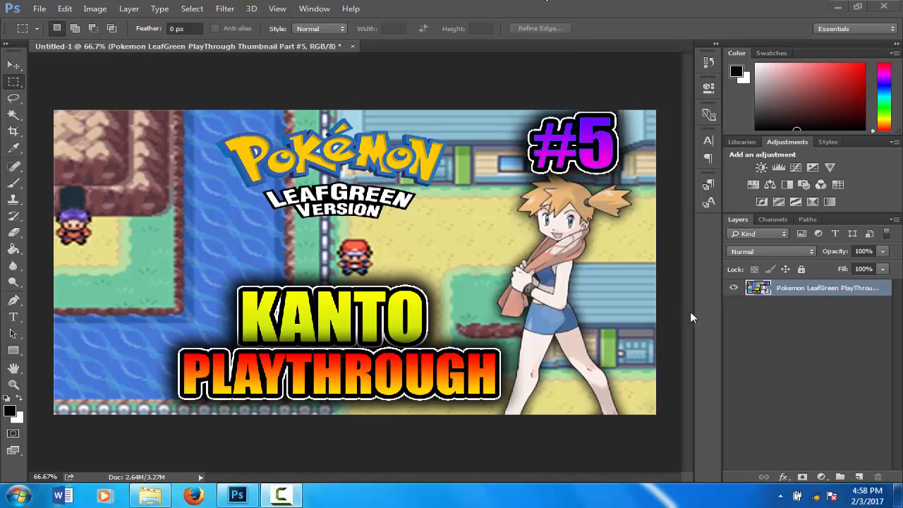
pyautogui.moveTo(791, 302)
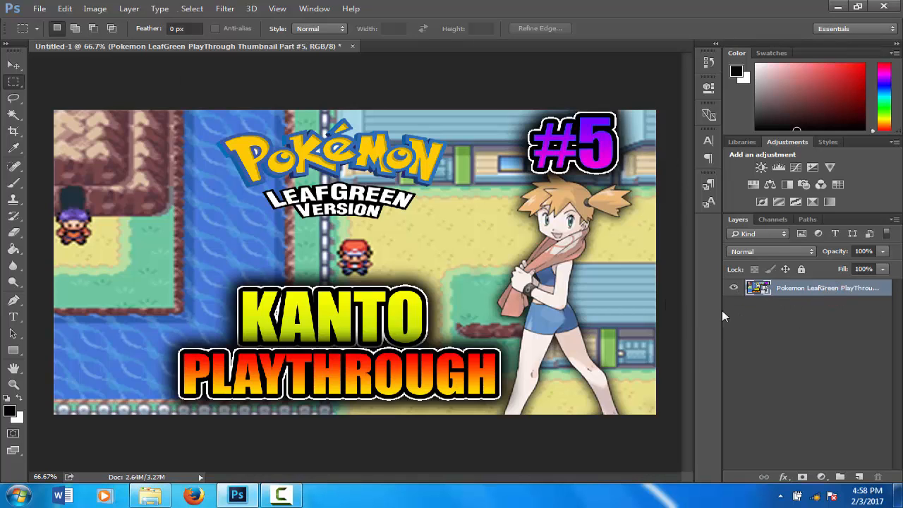
# Glance through the File menu without choosing a command
pyautogui.click(40, 8)
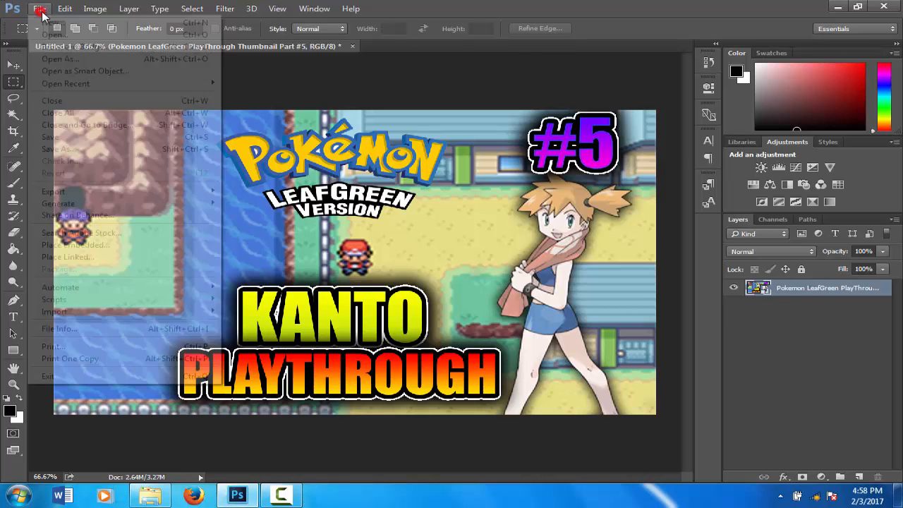
pyautogui.click(53, 33)
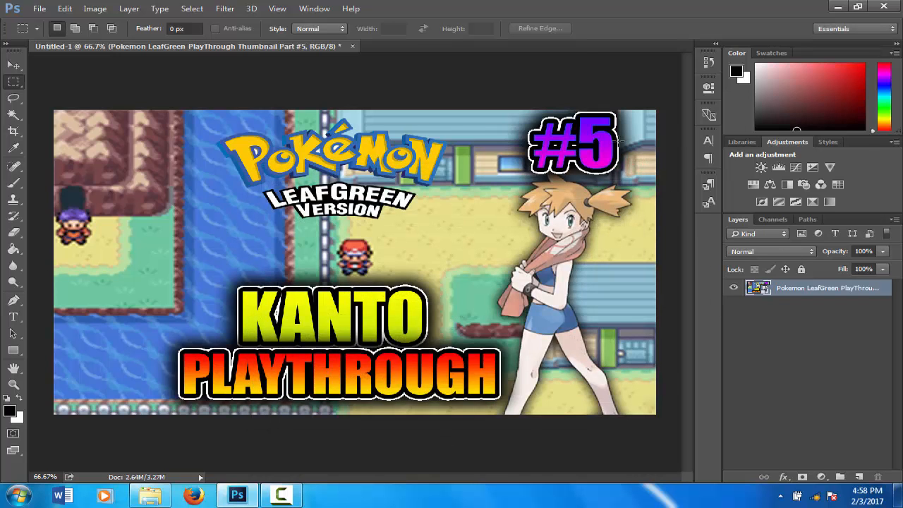
pyautogui.moveTo(769, 181)
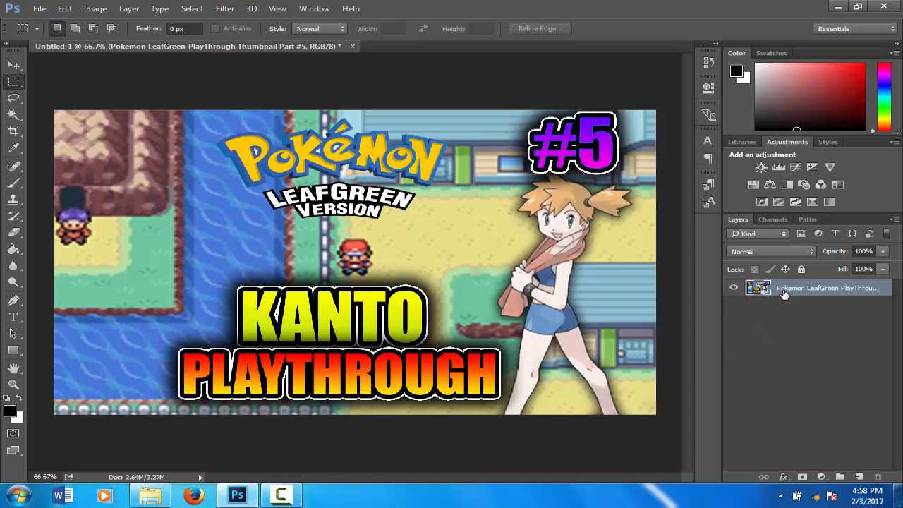
pyautogui.moveTo(783, 292)
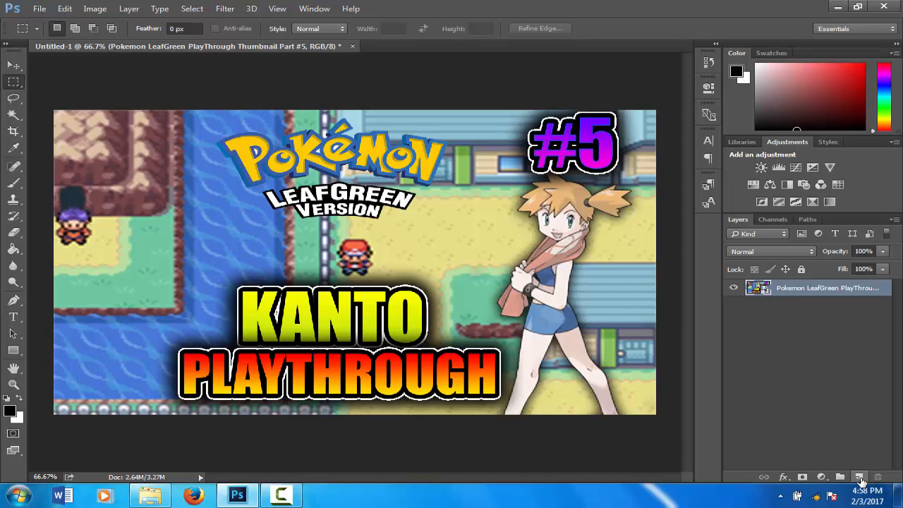
pyautogui.moveTo(861, 477)
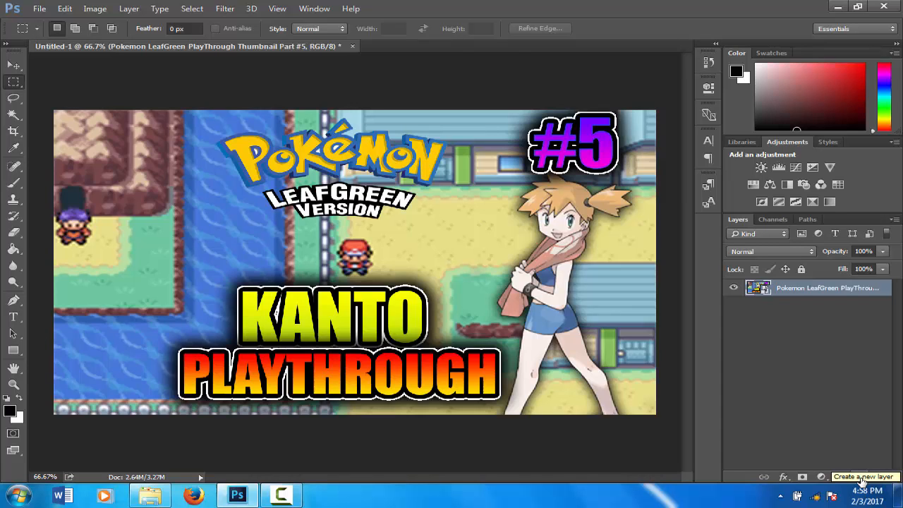
pyautogui.moveTo(866, 465)
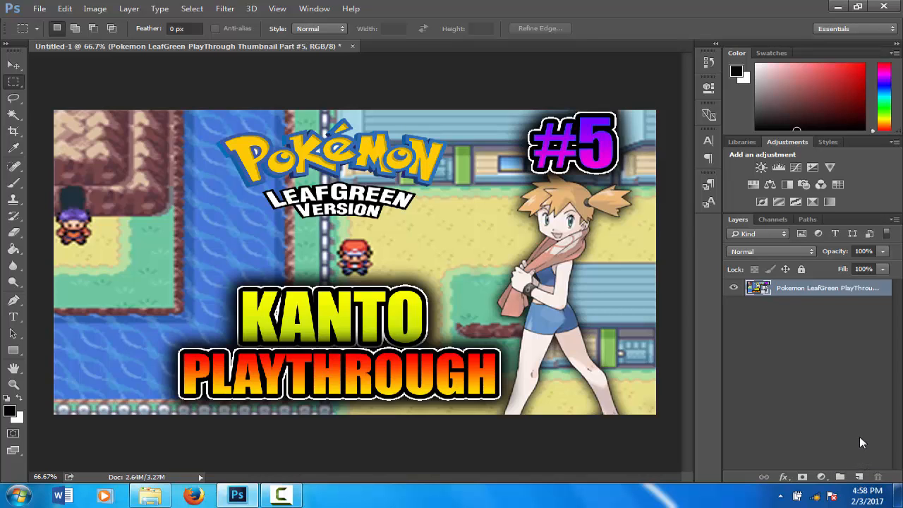
pyautogui.moveTo(851, 431)
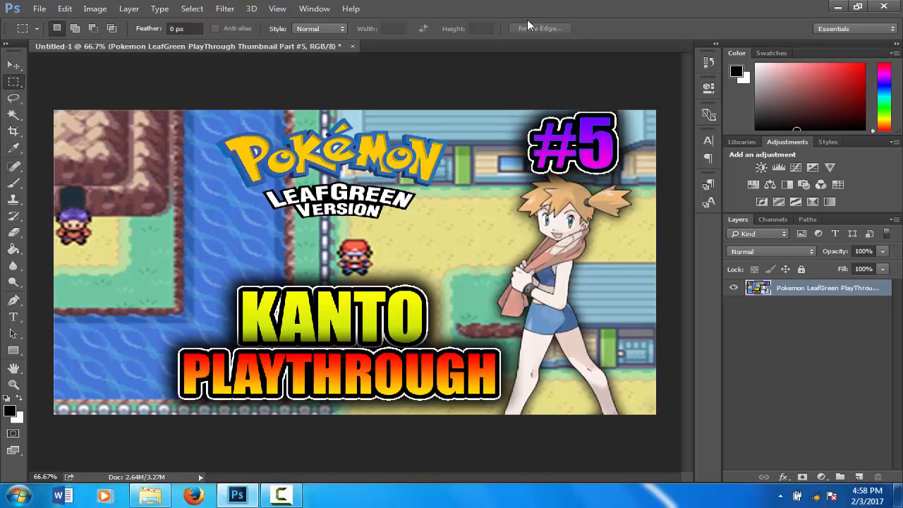
pyautogui.moveTo(646, 20)
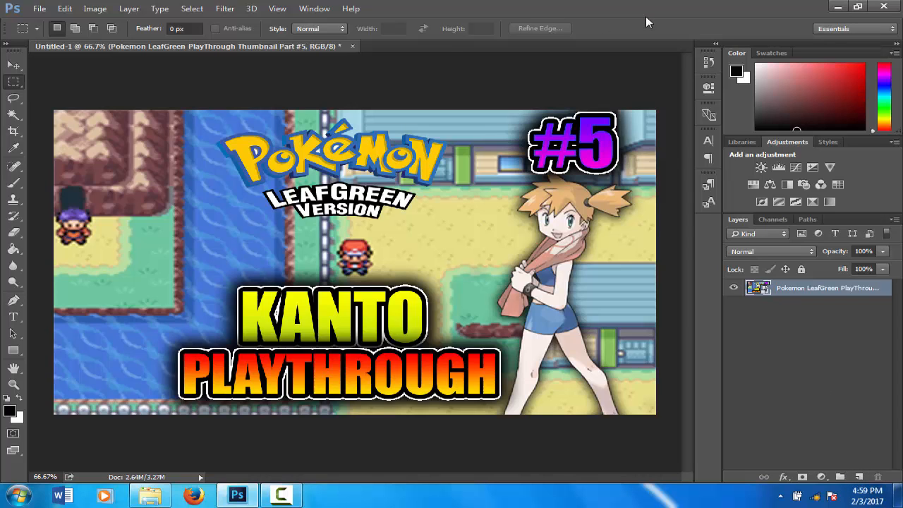
pyautogui.moveTo(833, 367)
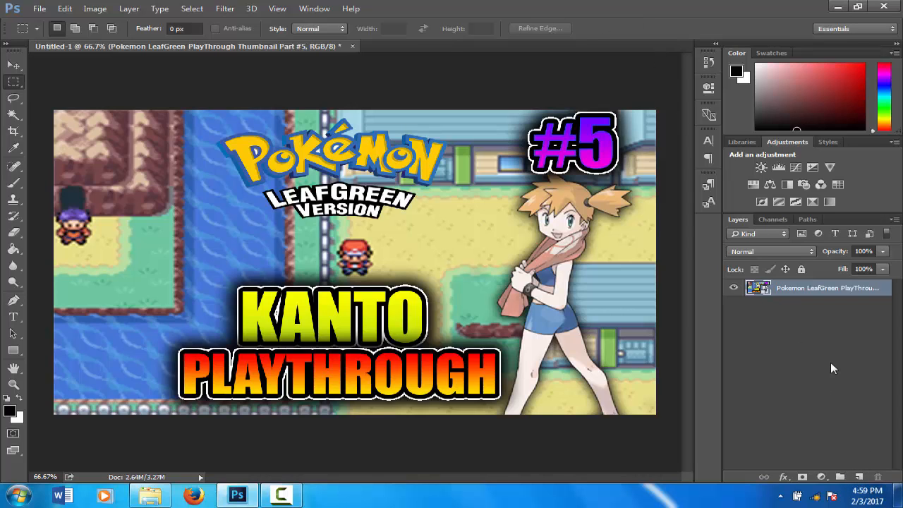
pyautogui.moveTo(885, 445)
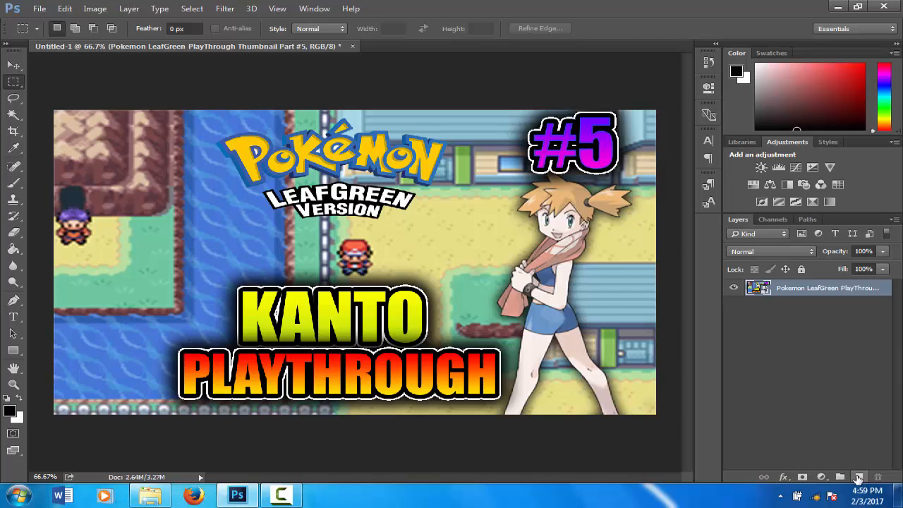
# Add a new empty layer and set a dark grey foreground for the Paint Bucket at 15% opacity
pyautogui.click(859, 477)
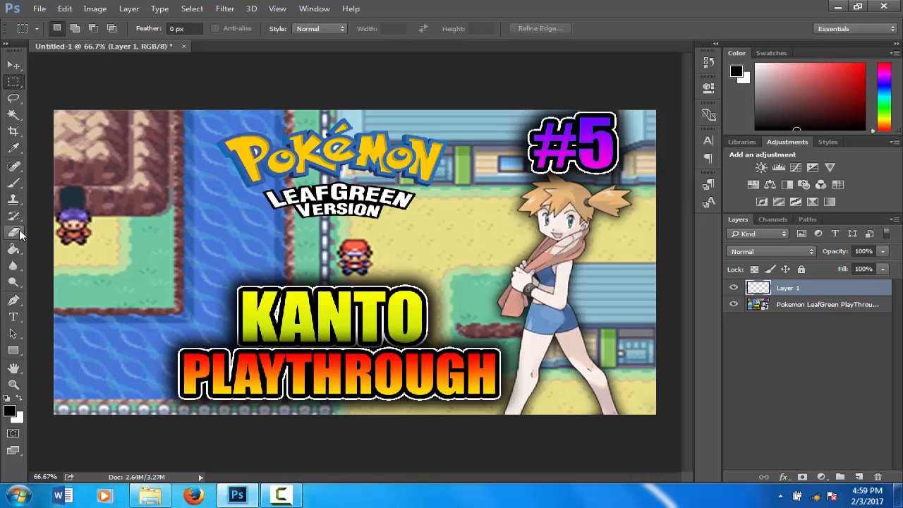
pyautogui.moveTo(13, 257)
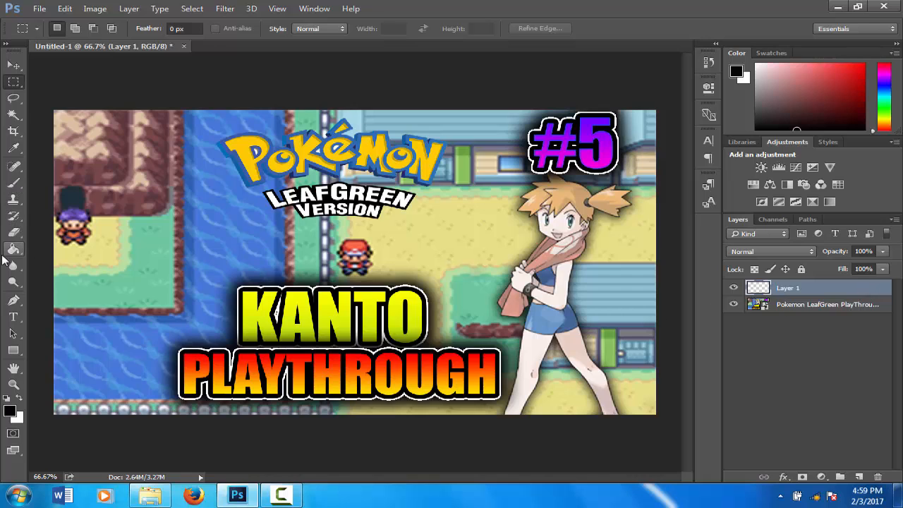
pyautogui.moveTo(14, 251)
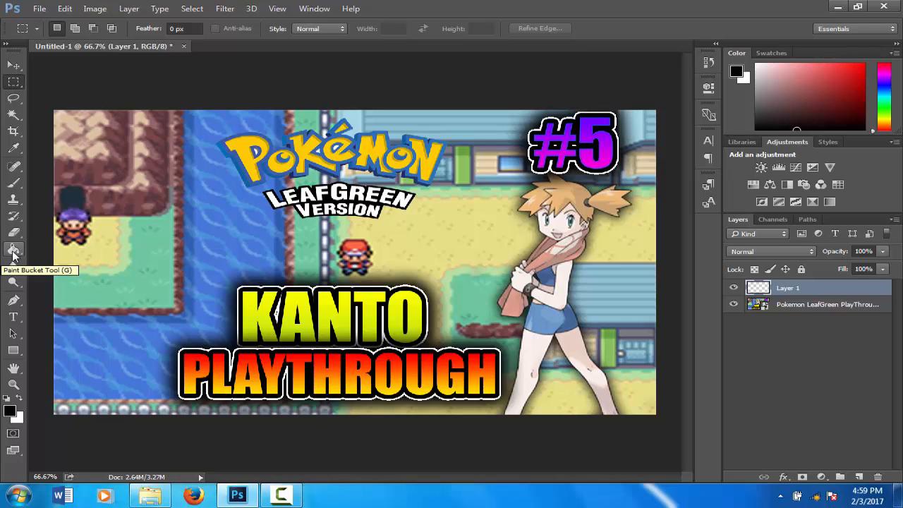
pyautogui.click(12, 249)
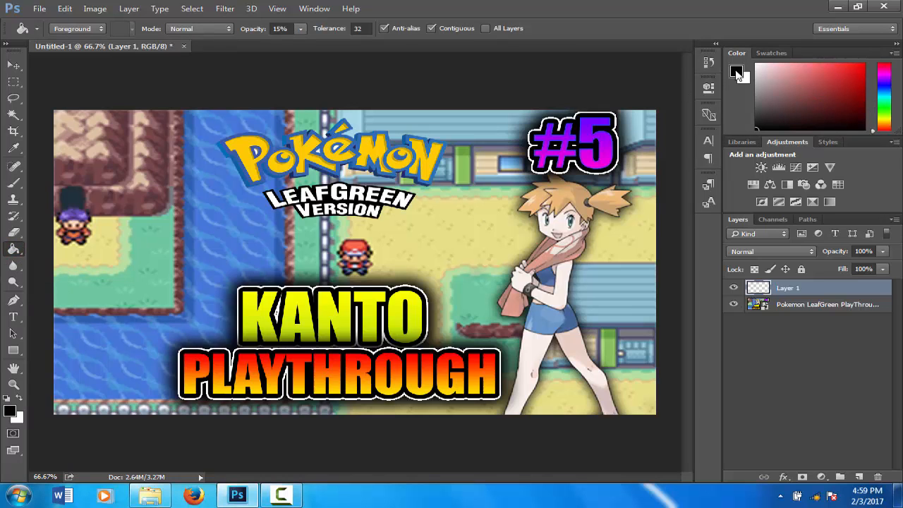
pyautogui.click(737, 73)
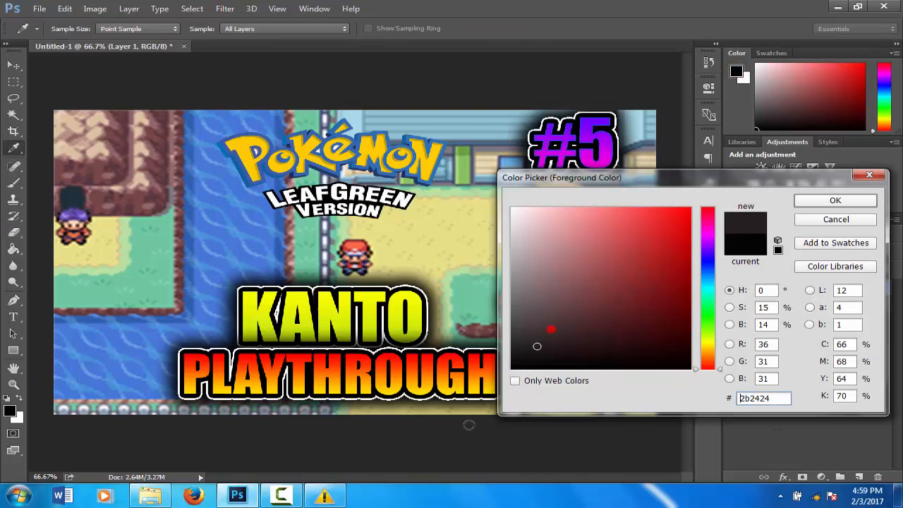
pyautogui.click(836, 200)
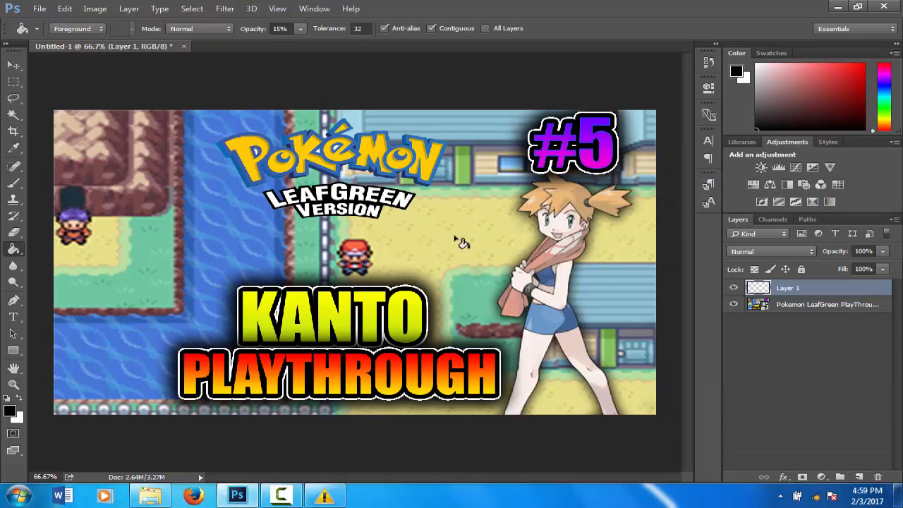
pyautogui.moveTo(469, 234)
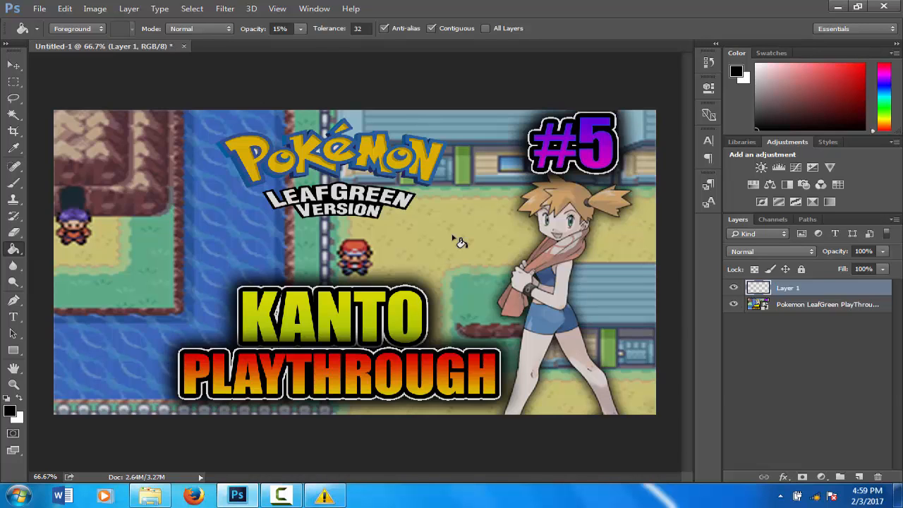
pyautogui.moveTo(455, 246)
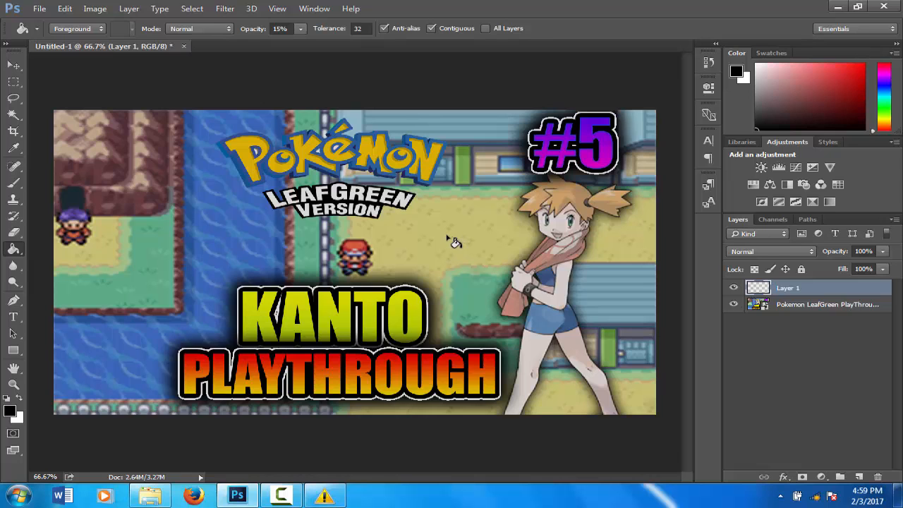
pyautogui.moveTo(463, 237)
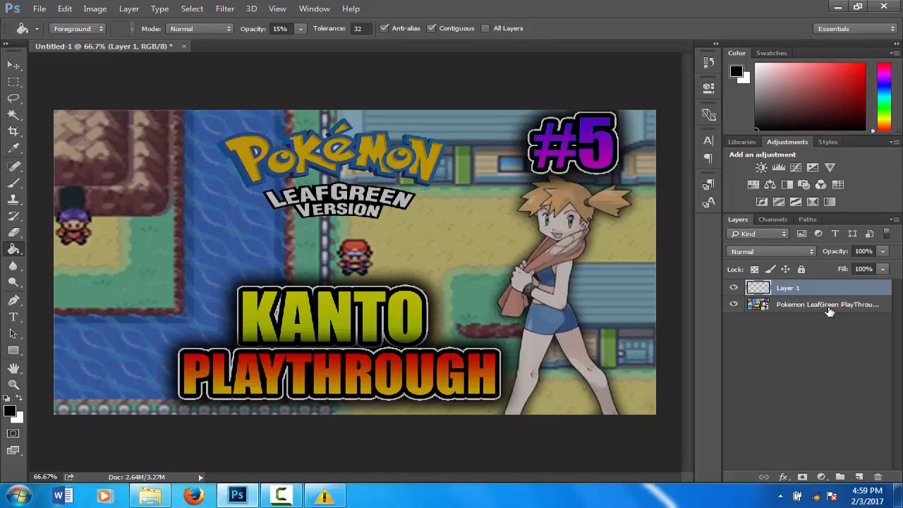
# Select the thumbnail layer and add a Brightness/Contrast adjustment above it
pyautogui.click(826, 305)
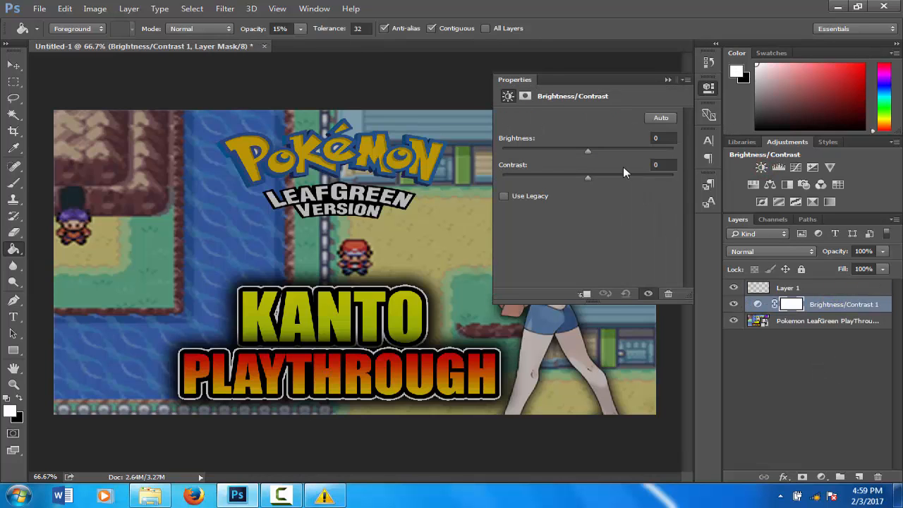
pyautogui.click(804, 321)
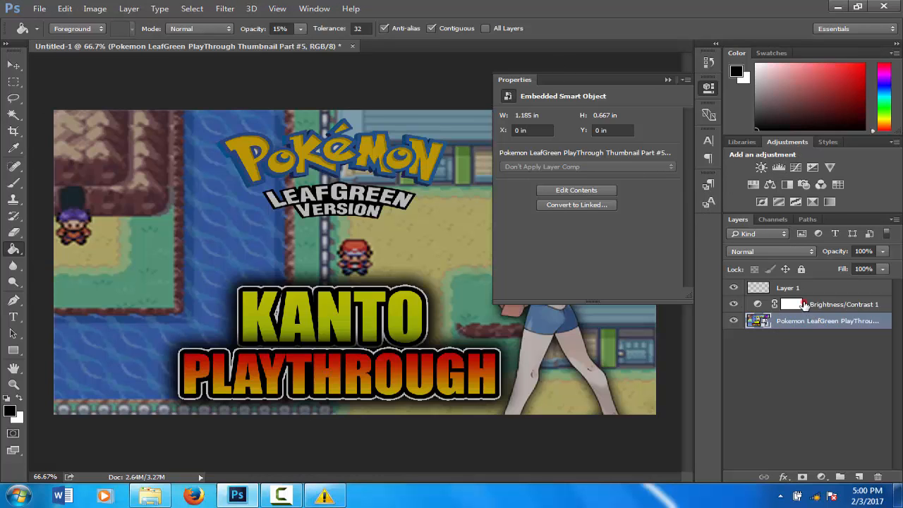
pyautogui.click(844, 305)
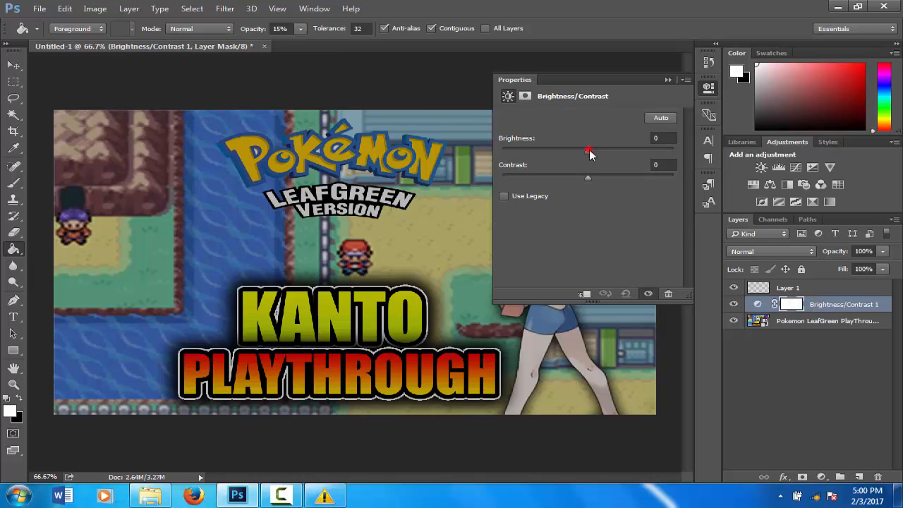
# Adjust Brightness to 17 and Contrast to 82 for a punchier thumbnail
pyautogui.moveTo(587, 152); pyautogui.dragTo(618, 152)
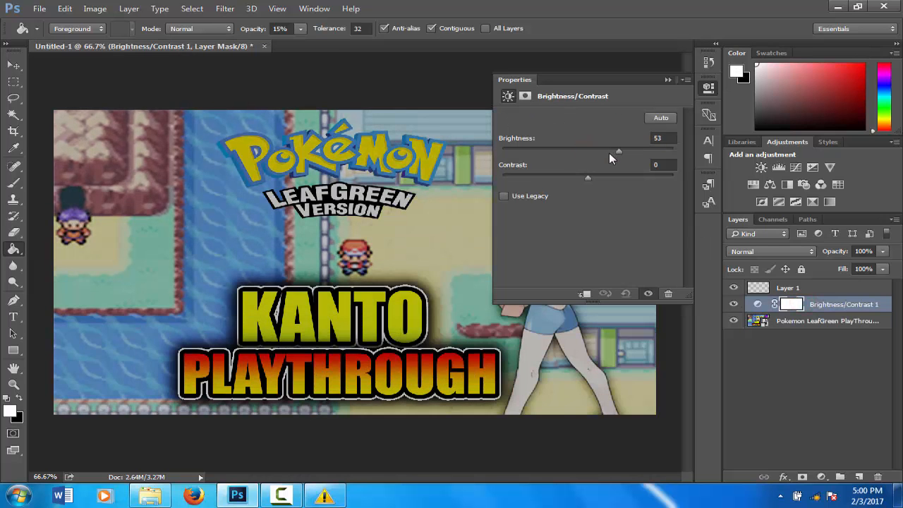
pyautogui.moveTo(618, 151); pyautogui.dragTo(599, 151)
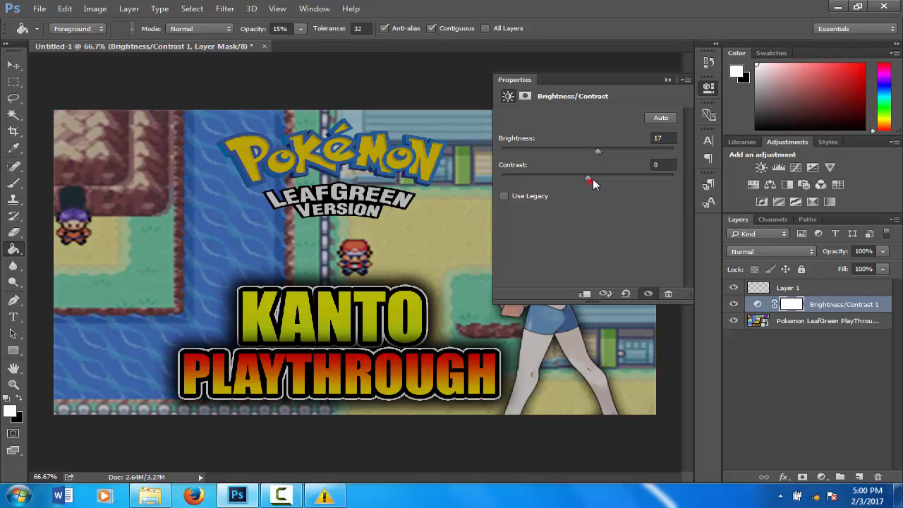
pyautogui.moveTo(587, 178); pyautogui.dragTo(657, 178)
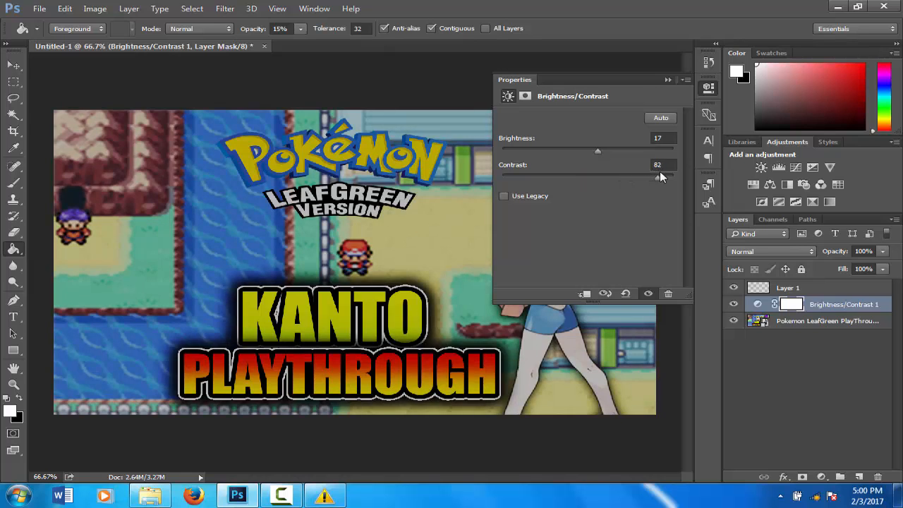
pyautogui.moveTo(638, 178); pyautogui.dragTo(664, 178)
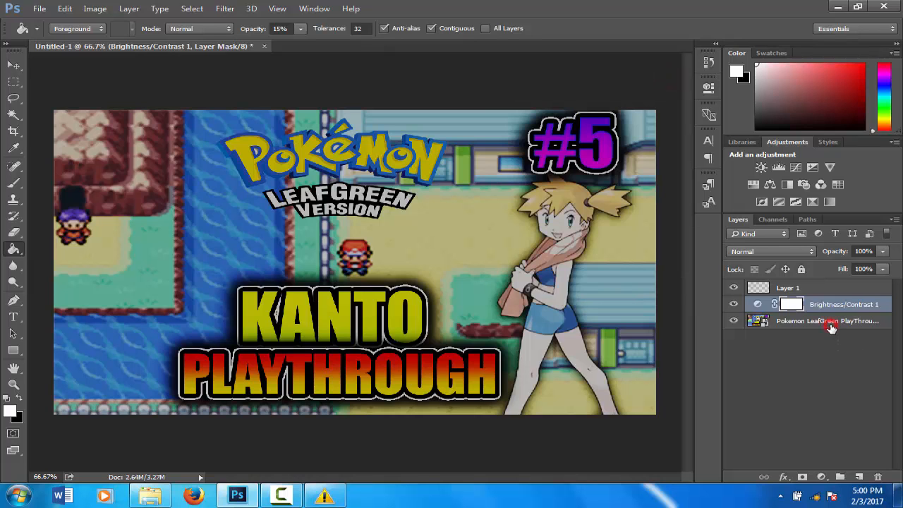
pyautogui.rightClick(826, 320)
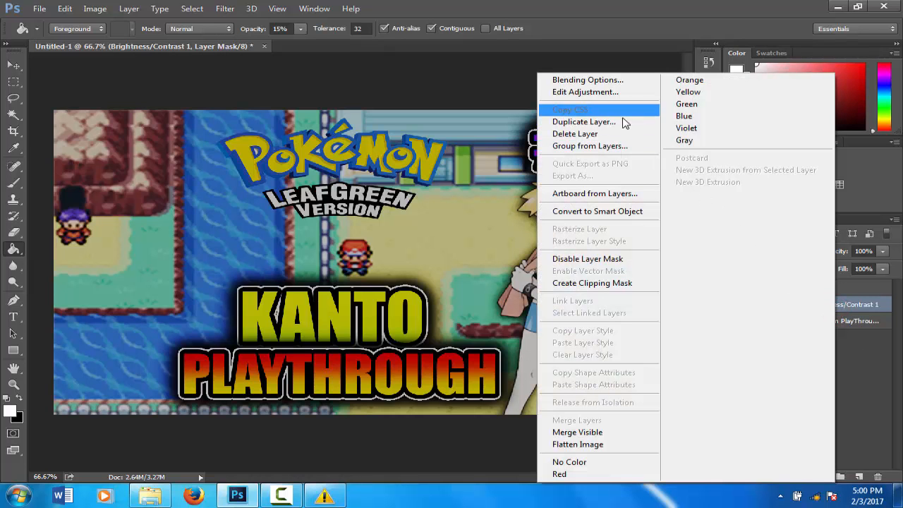
# Duplicate the Brightness/Contrast 1 adjustment layer to the top of the stack
pyautogui.click(585, 122)
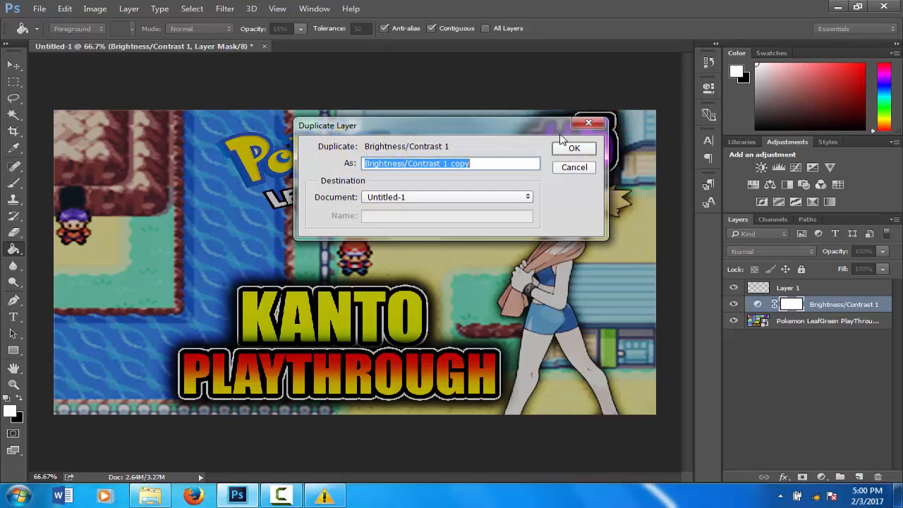
pyautogui.click(573, 148)
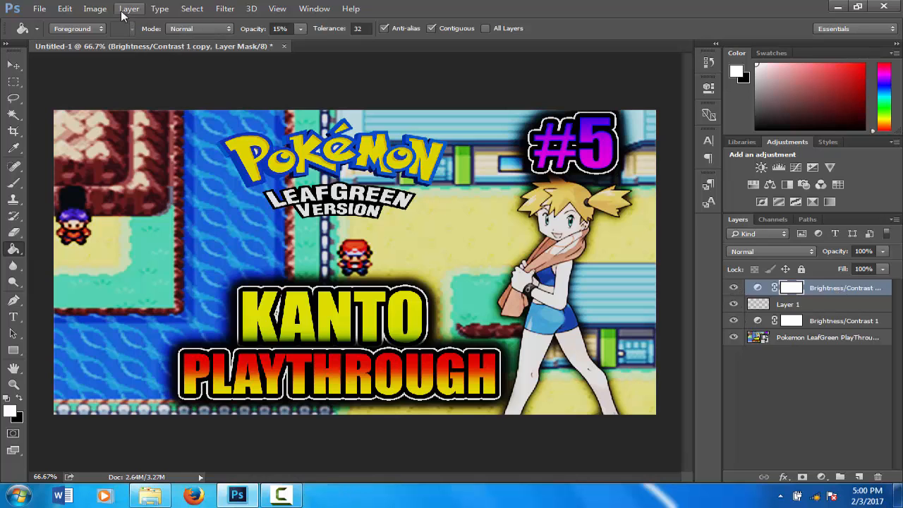
# Look through the Layer menu commands
pyautogui.click(130, 8)
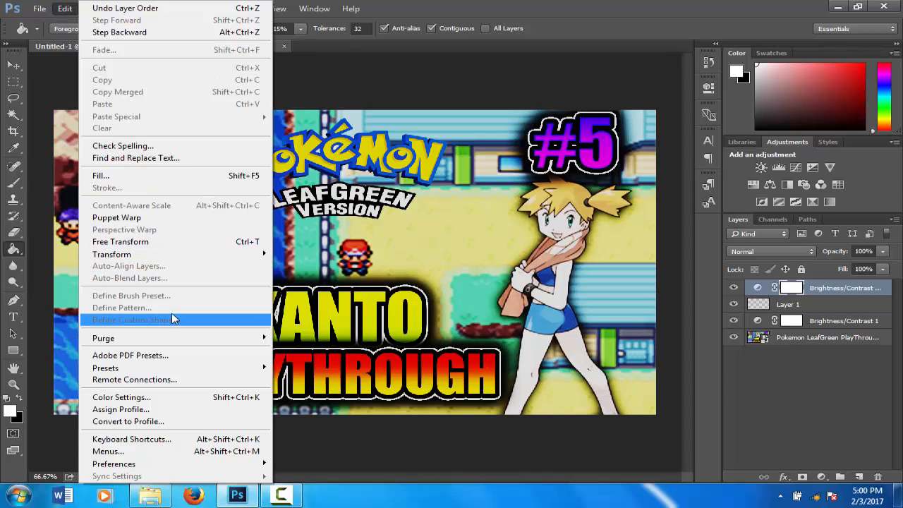
pyautogui.moveTo(168, 319)
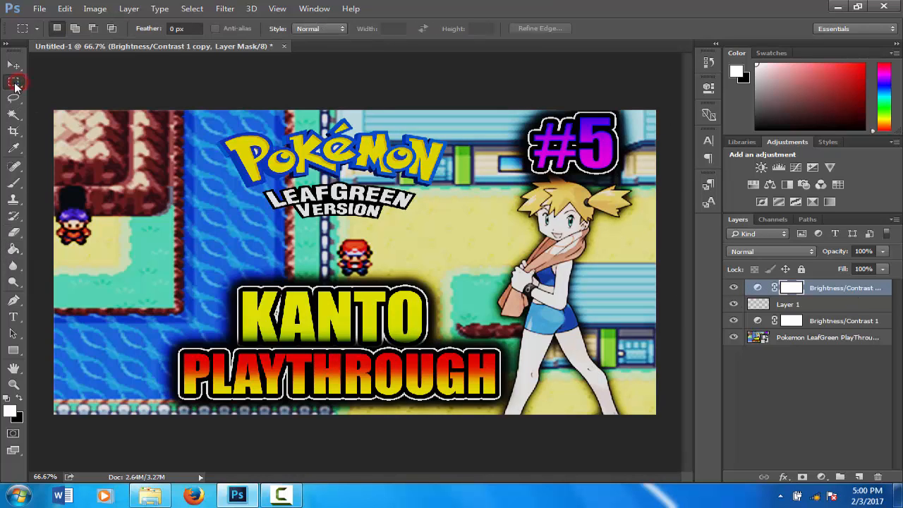
# Mask the copied adjustment with an inset marquee so only the edge frame keeps the extra contrast
pyautogui.click(14, 81)
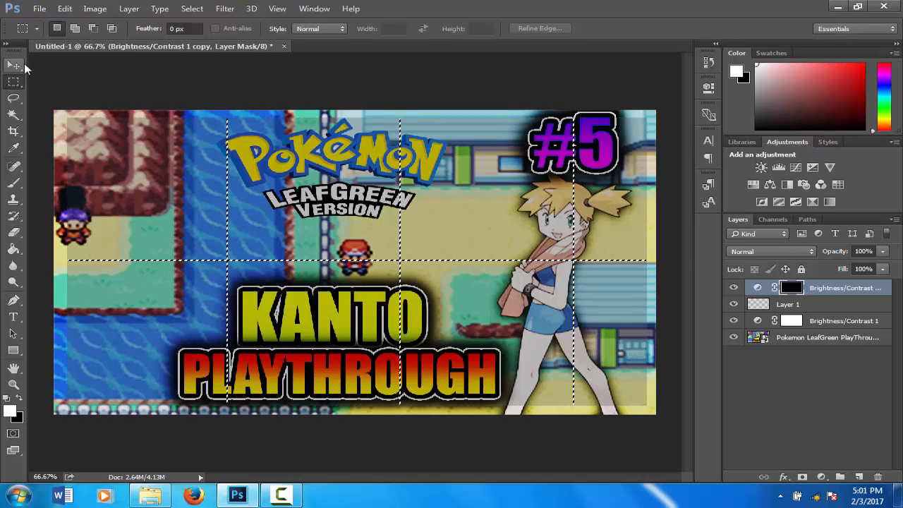
pyautogui.click(14, 65)
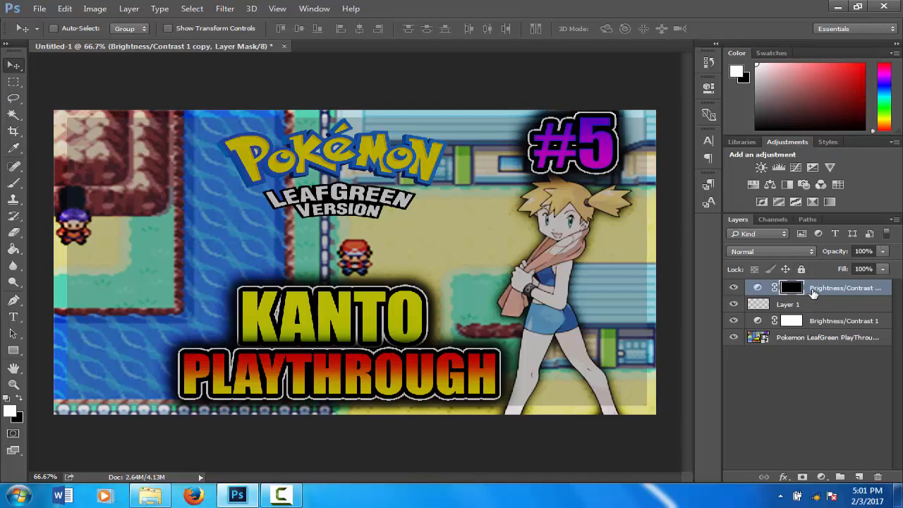
# Enter the border layer's Blending Options and try a Stroke effect before turning it off
pyautogui.rightClick(844, 288)
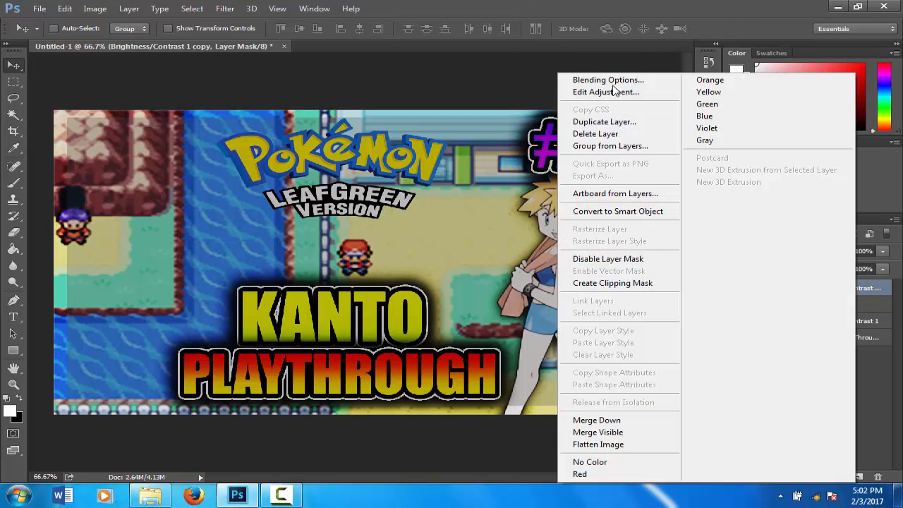
pyautogui.click(607, 79)
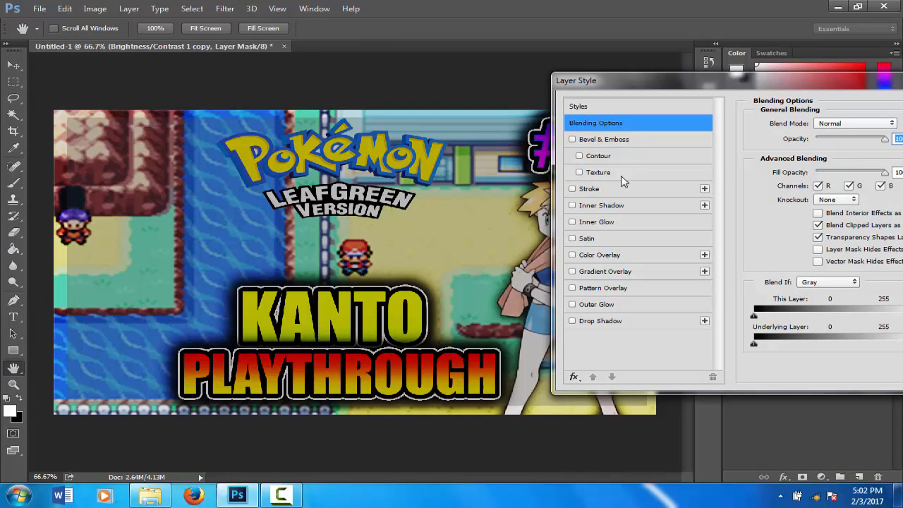
pyautogui.click(573, 189)
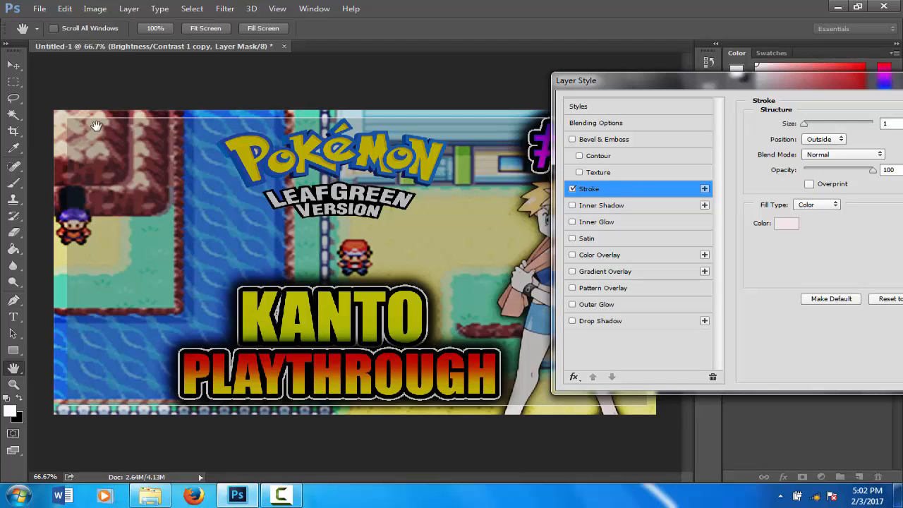
pyautogui.moveTo(570, 198)
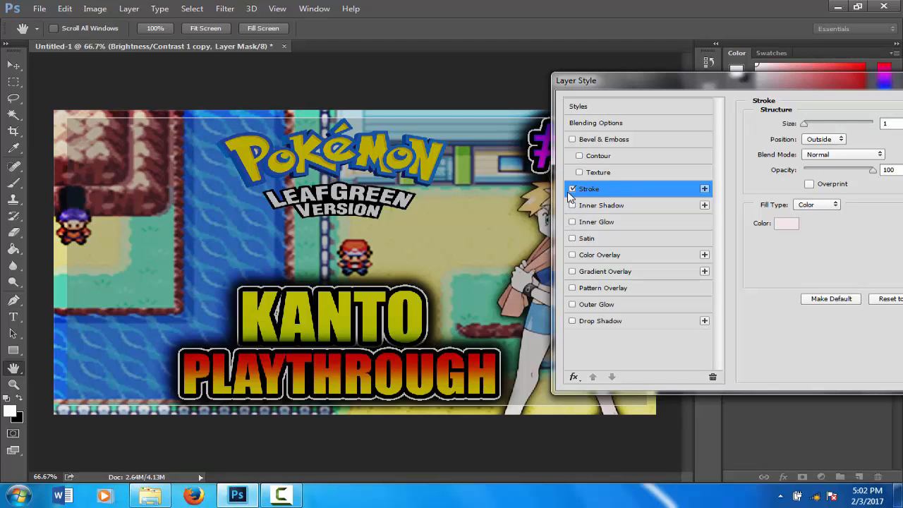
pyautogui.click(573, 189)
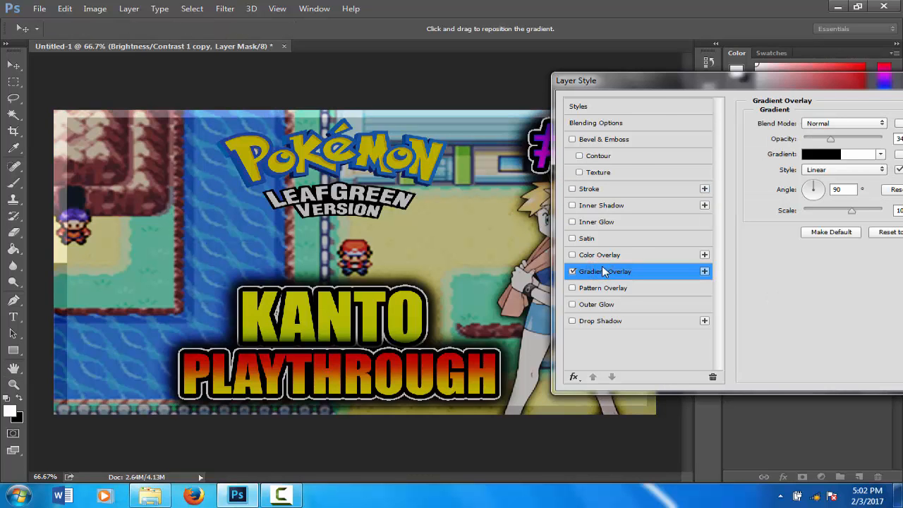
# Add a Gradient Overlay and a Drop Shadow with spread 14 and size 16
pyautogui.moveTo(576, 81); pyautogui.dragTo(506, 412)
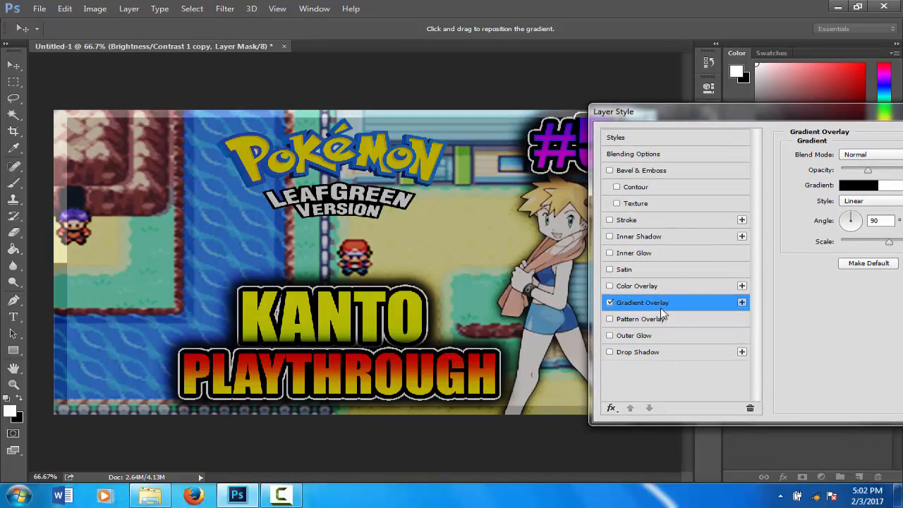
pyautogui.moveTo(618, 358)
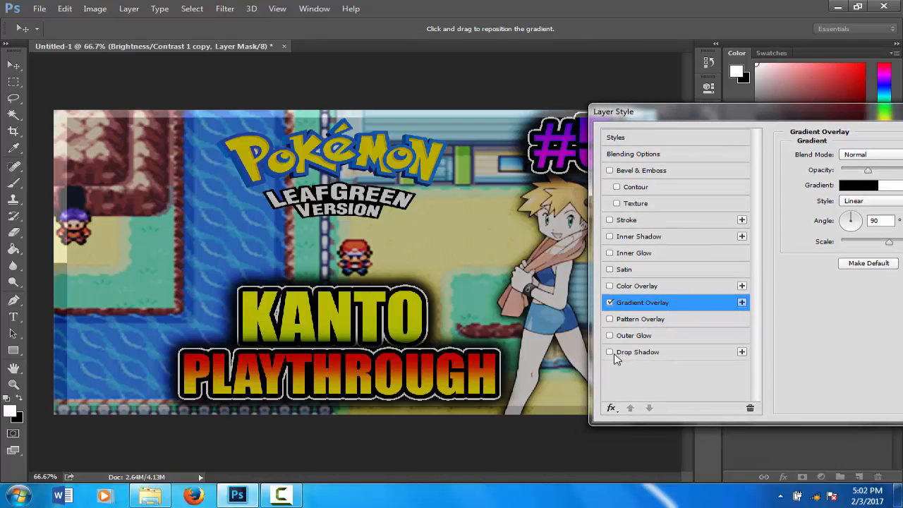
pyautogui.moveTo(619, 355)
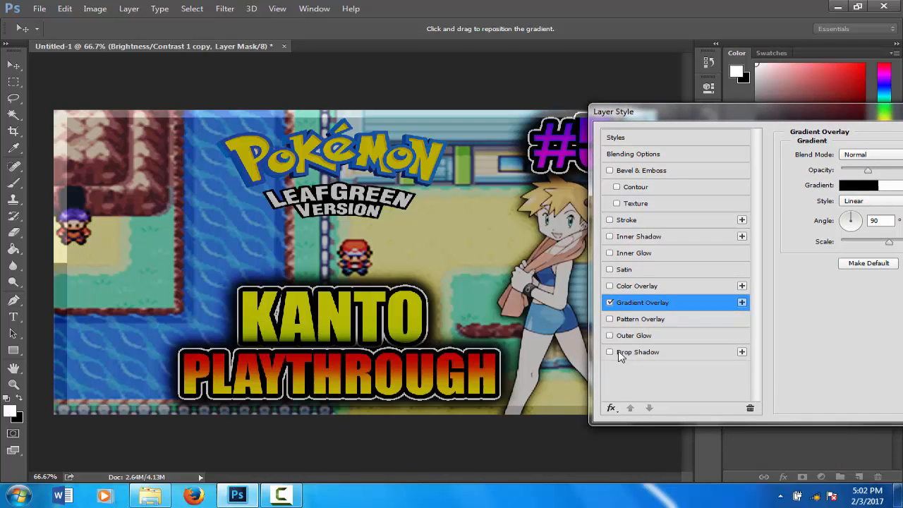
pyautogui.click(638, 352)
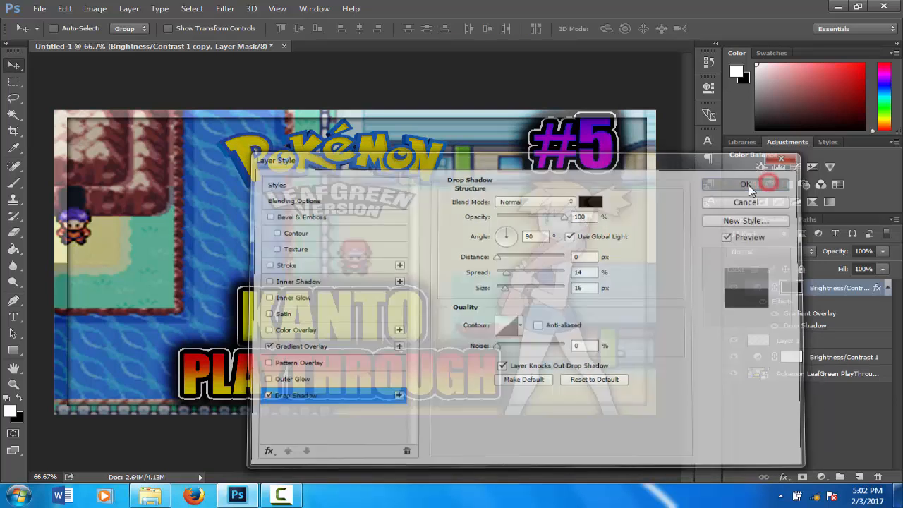
# Apply the layer style and check the frame layer's position in the Layers panel
pyautogui.click(745, 183)
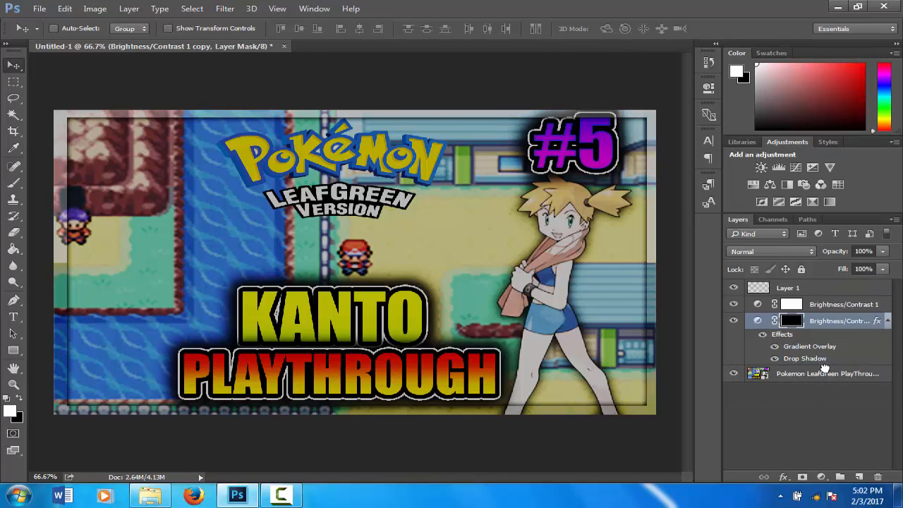
pyautogui.click(762, 373)
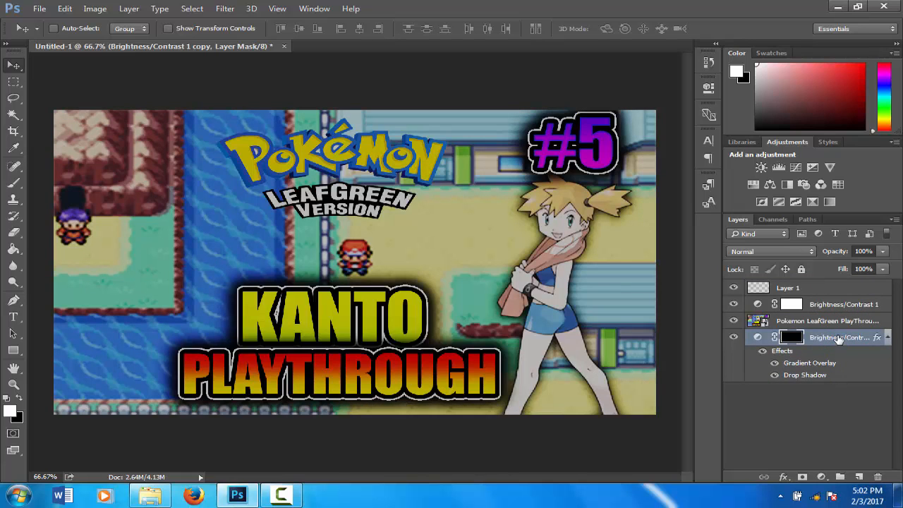
pyautogui.moveTo(841, 319)
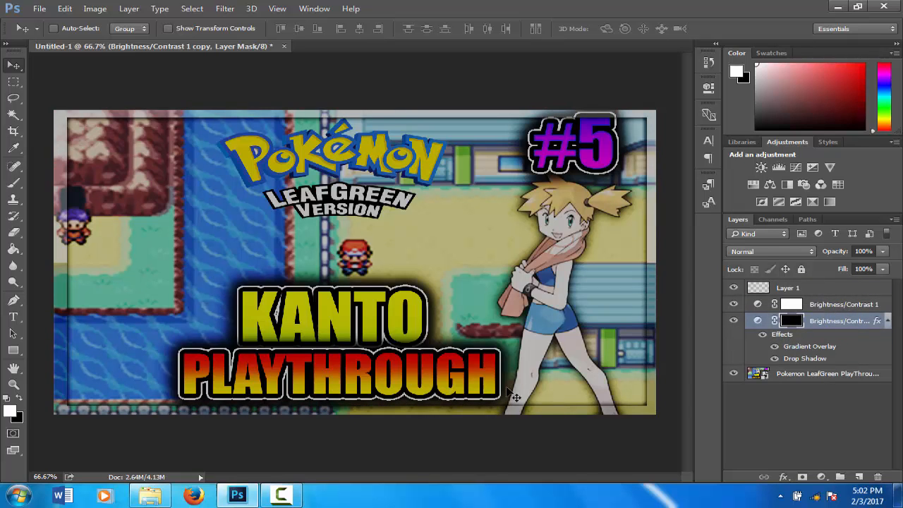
pyautogui.moveTo(285, 219)
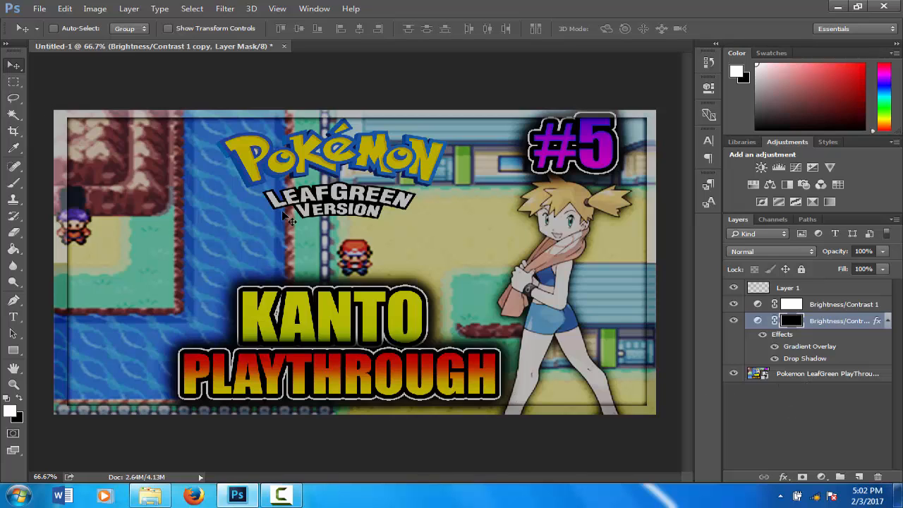